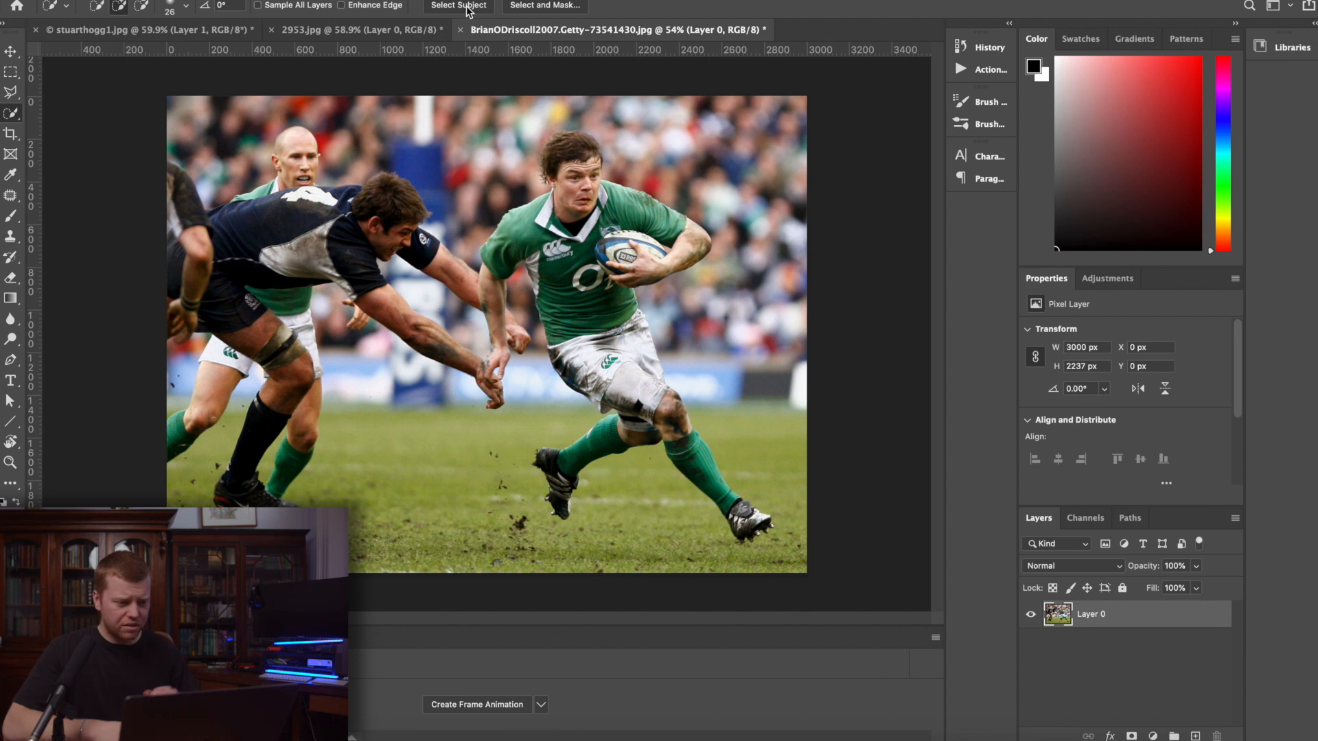
Select the rugby players automatically with Select Subject, giving a marching-ants outline
click(460, 6)
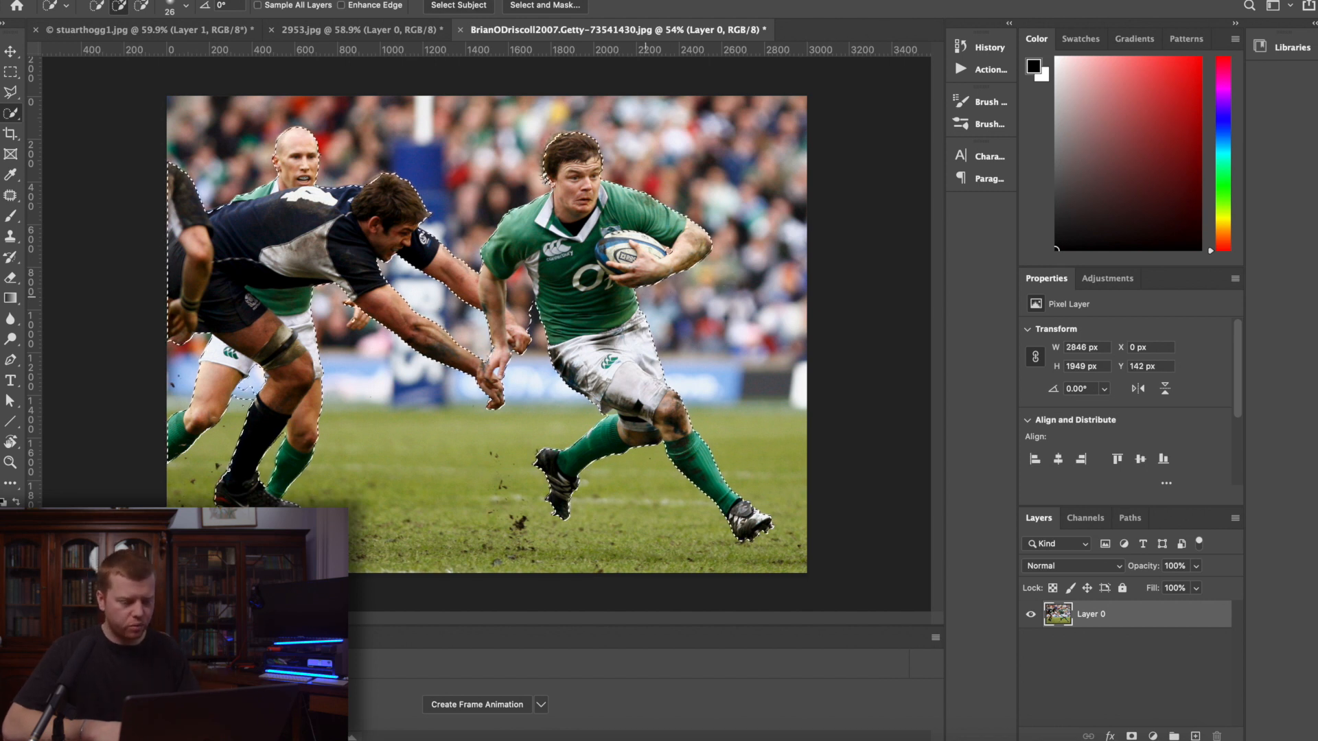